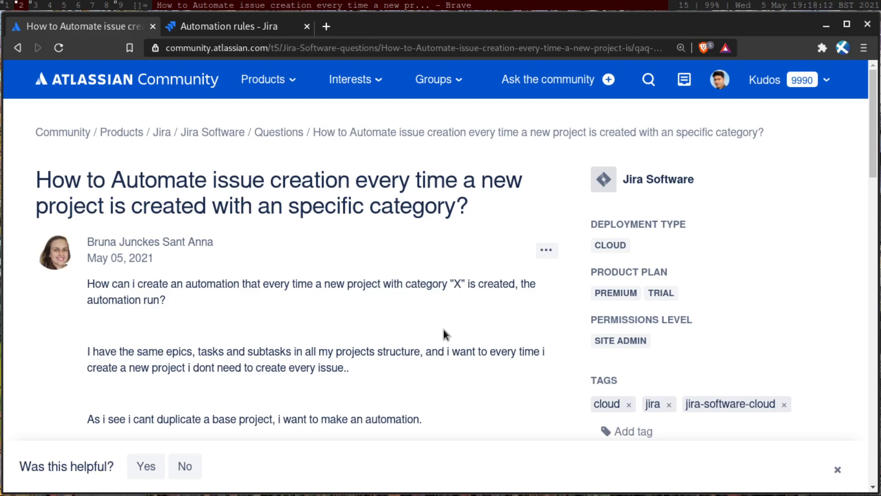
pyautogui.moveTo(119, 257)
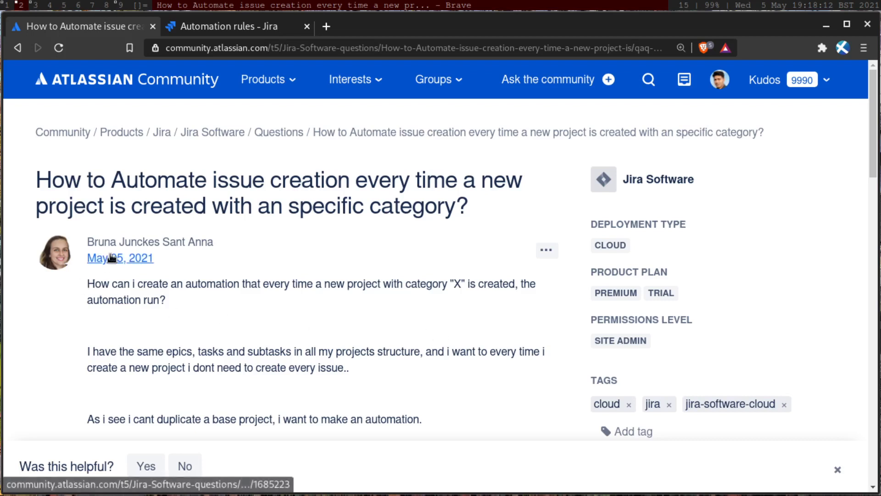
pyautogui.moveTo(103, 253)
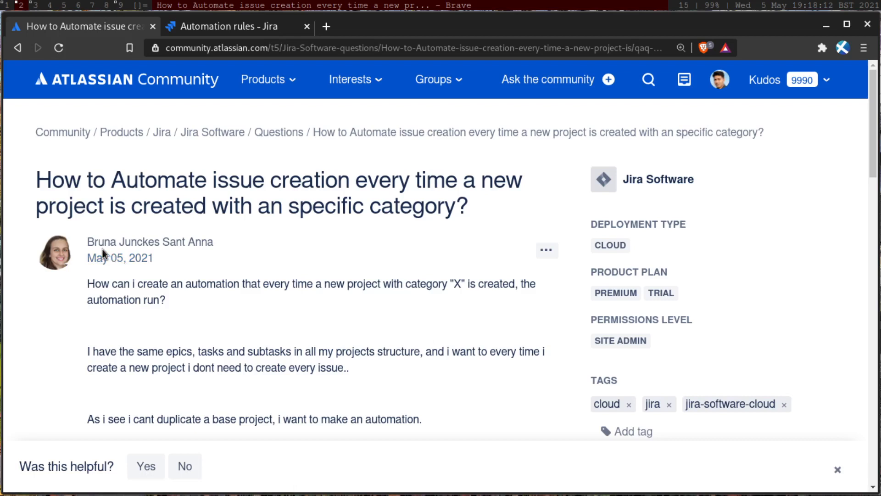
pyautogui.moveTo(256, 195)
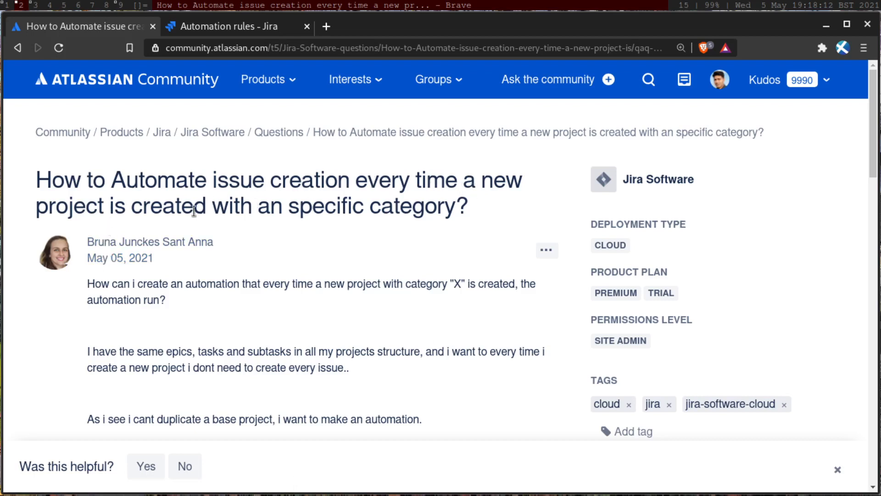
pyautogui.moveTo(359, 265)
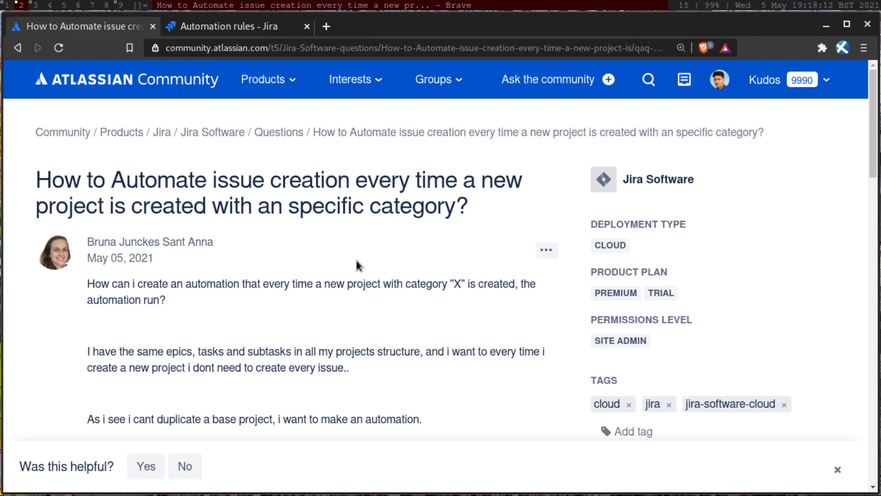
# Step: Filter the Jira automation trigger list with 'pro' to look for a project-created trigger
pyautogui.scroll(-3)
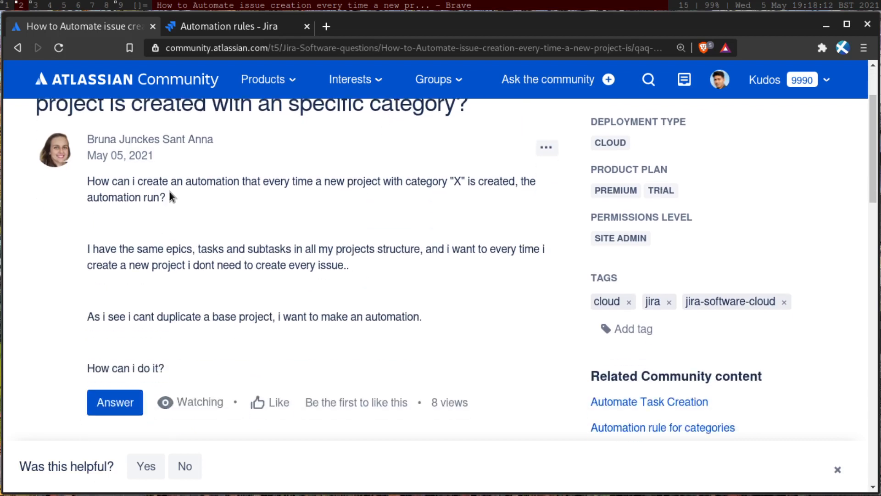
pyautogui.moveTo(166, 192)
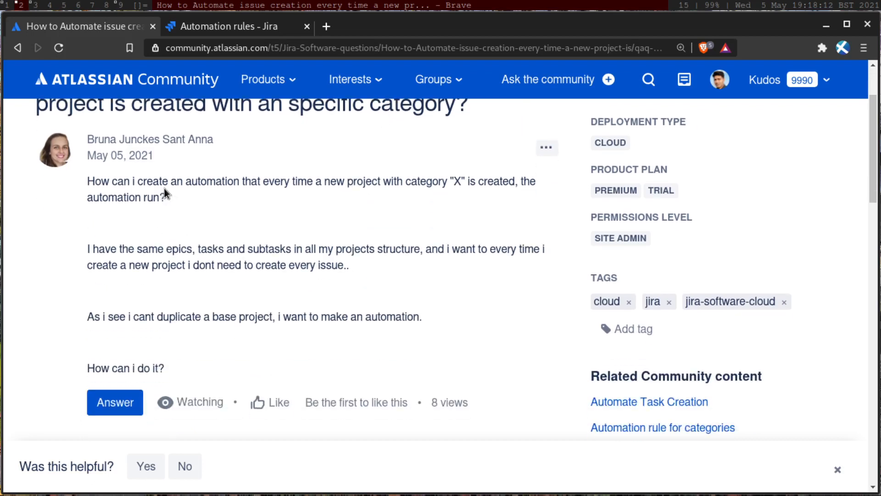
pyautogui.moveTo(370, 216)
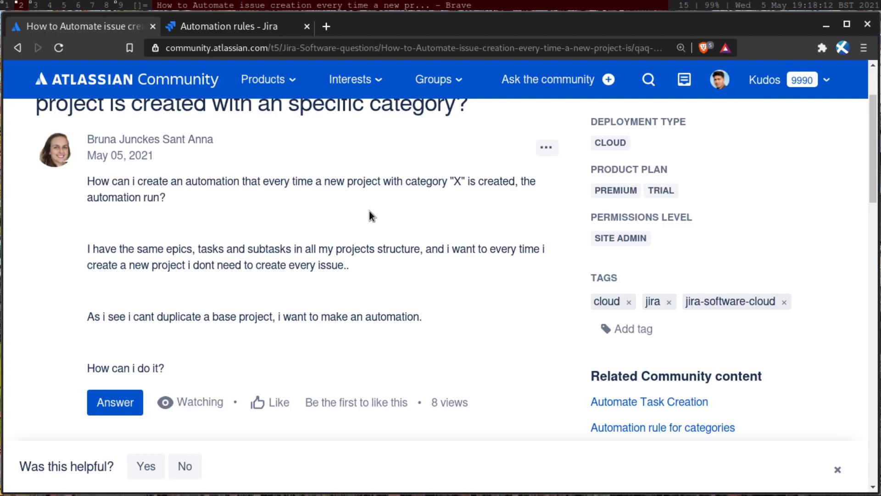
pyautogui.moveTo(504, 176)
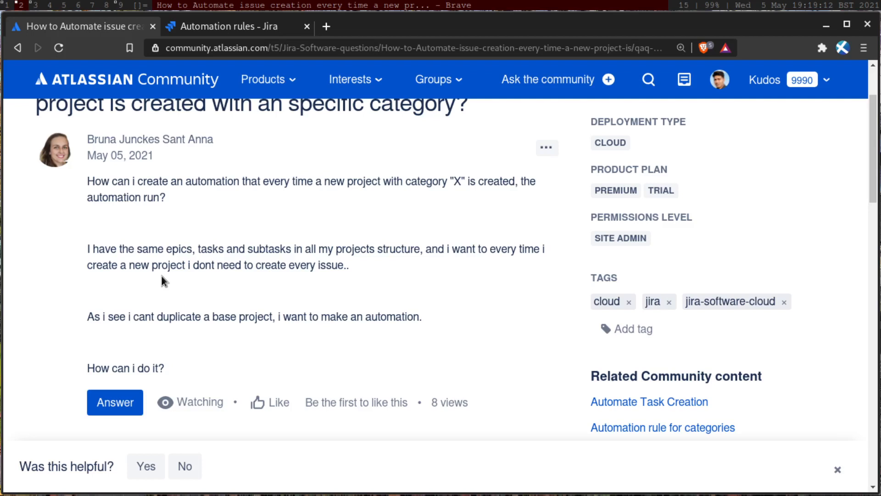
pyautogui.click(231, 26)
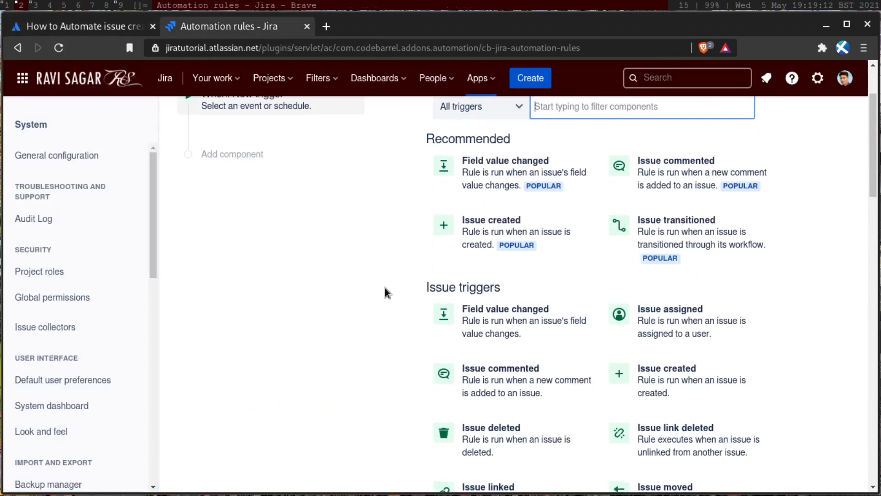
pyautogui.scroll(3)
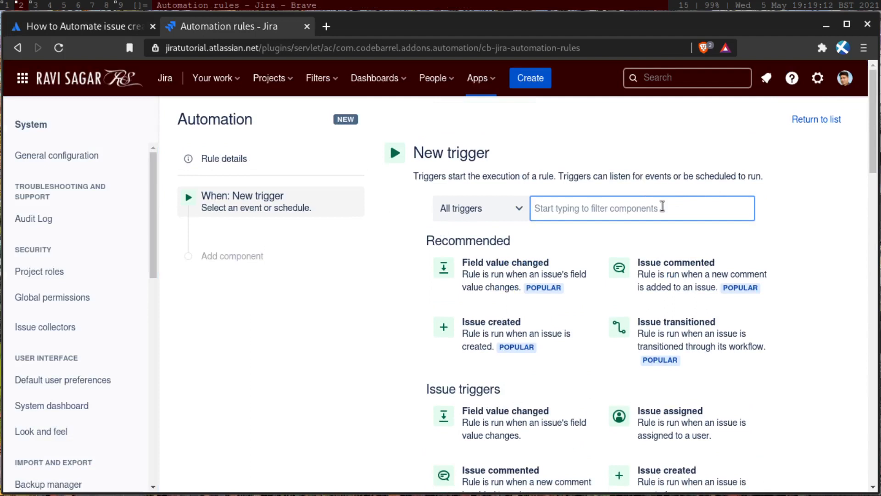
pyautogui.click(641, 209)
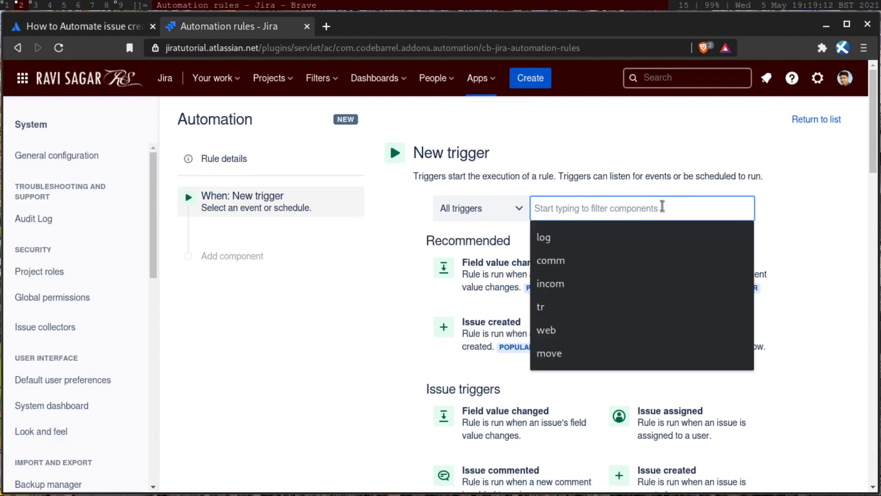
pyautogui.write('pro')
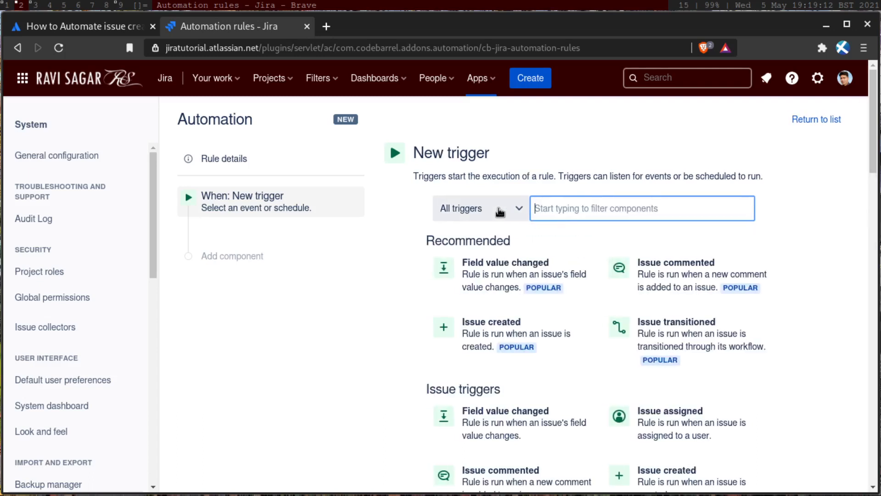
pyautogui.moveTo(613, 227)
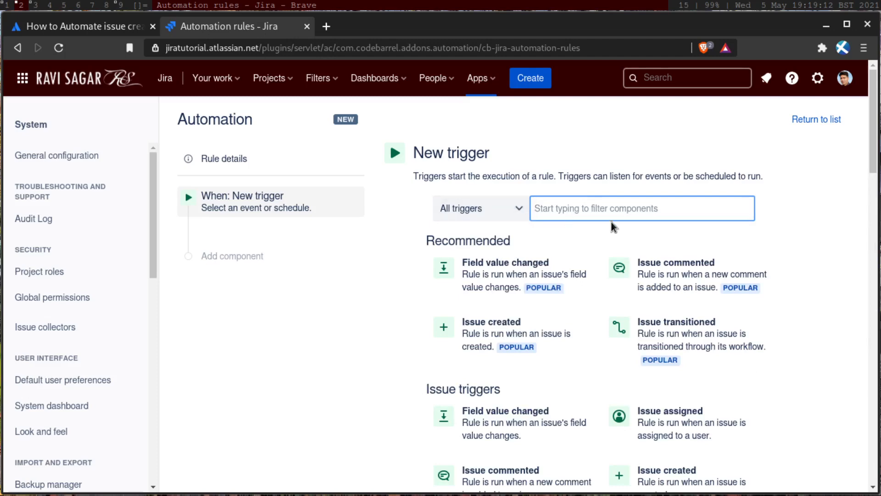
pyautogui.moveTo(747, 175)
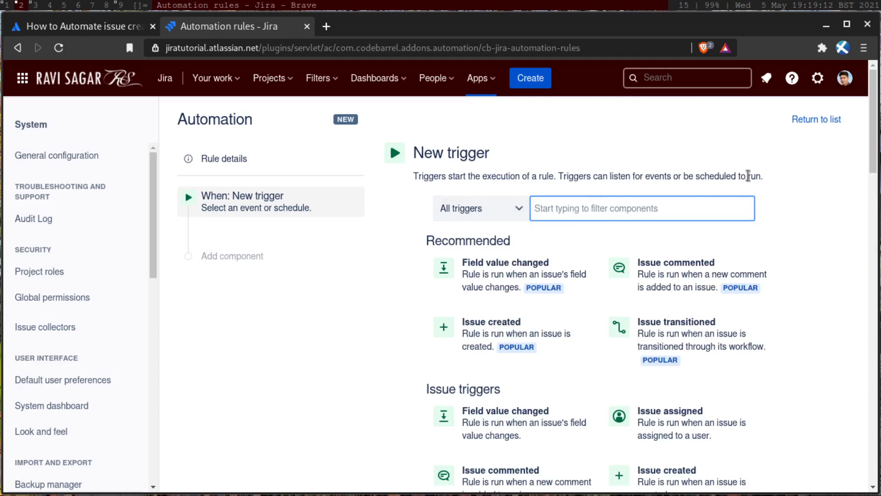
# Step: Return to the community question tab before loading ravisagar.in
pyautogui.click(79, 27)
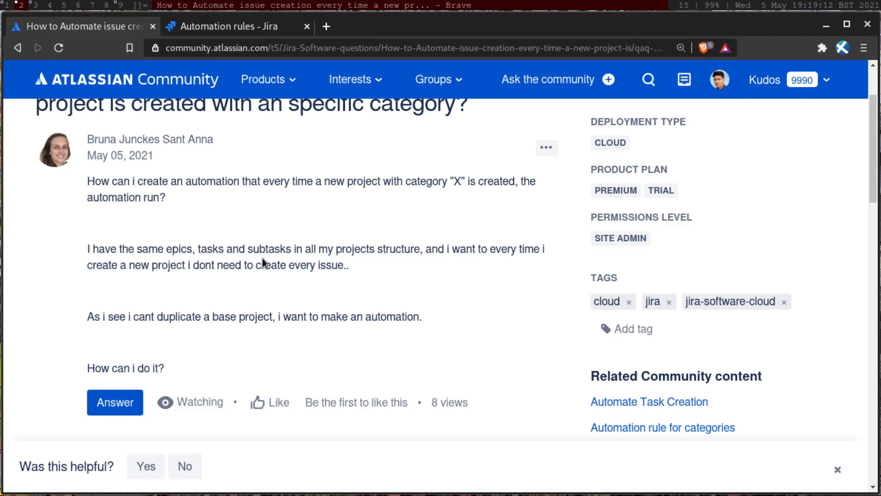
pyautogui.moveTo(259, 246)
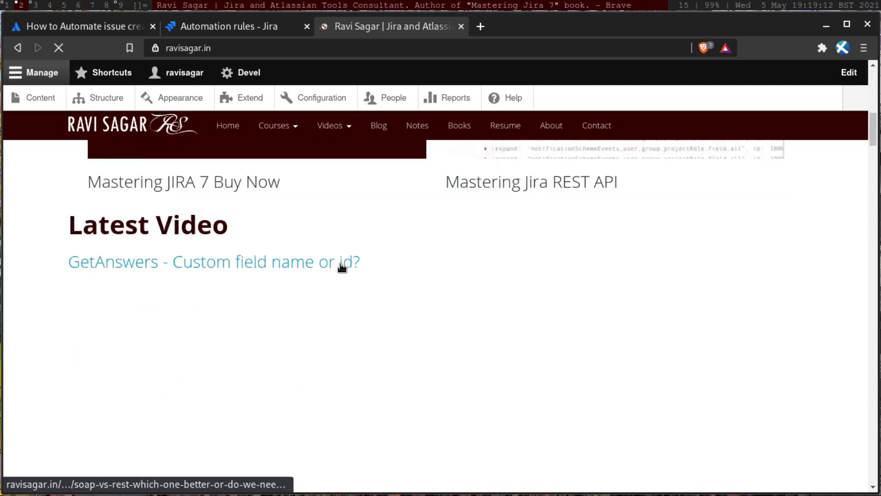
# Step: Go to the Videos listing page from the site's video categories menu
pyautogui.scroll(3)
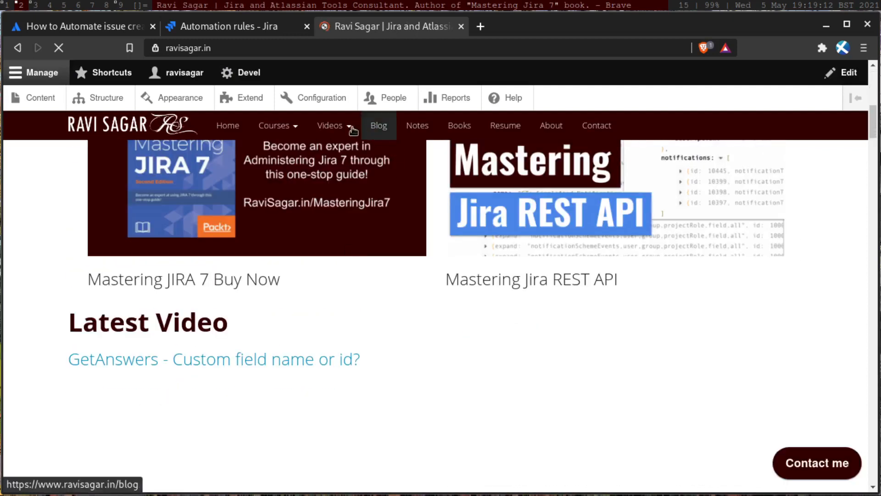
pyautogui.click(330, 126)
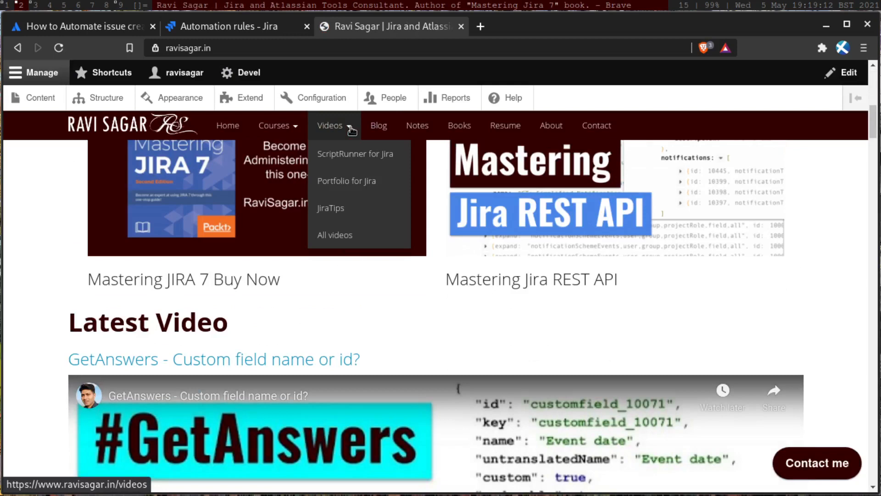
pyautogui.click(335, 235)
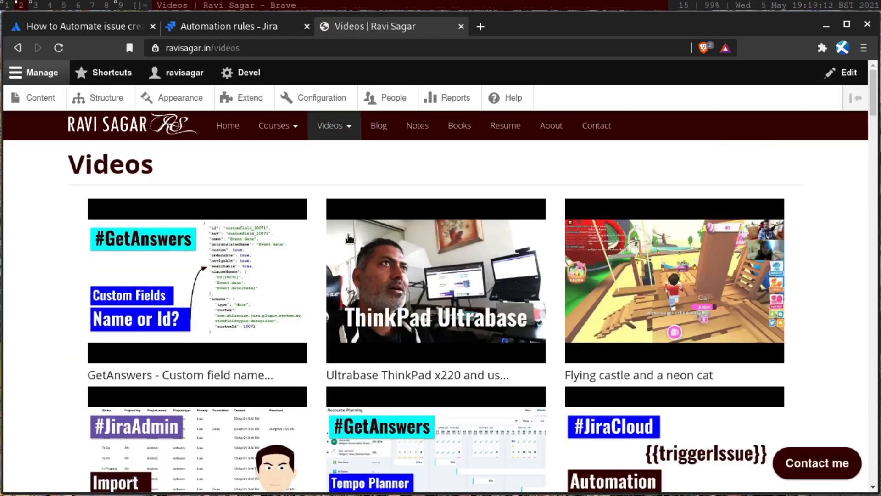
pyautogui.scroll(-3)
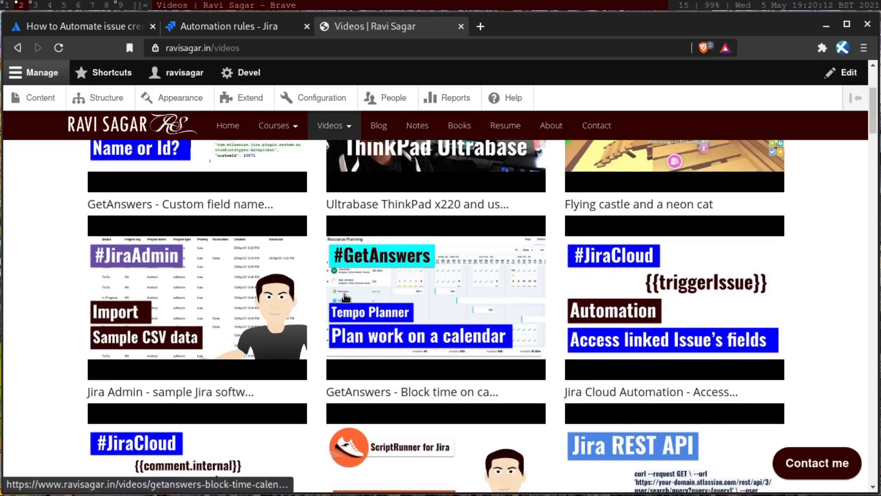
pyautogui.moveTo(175, 300)
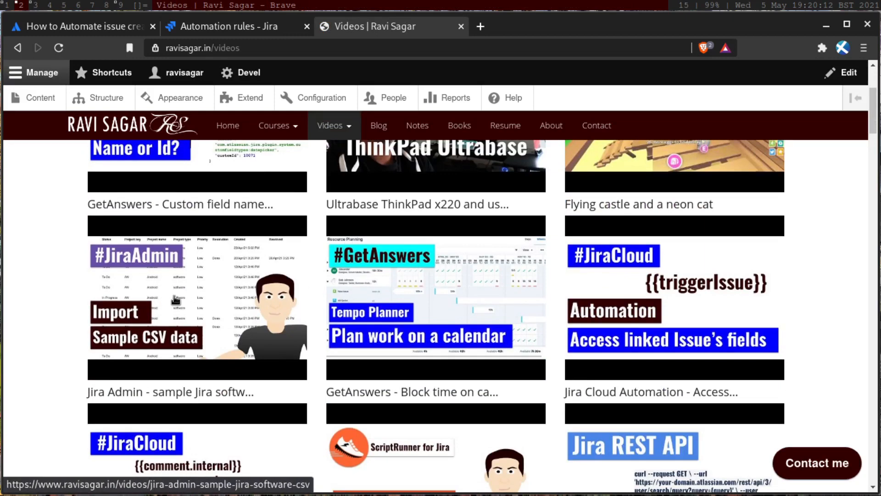
# Step: Show the 'Jira Admin - sample Jira software csv' video page with its embedded video
pyautogui.click(197, 292)
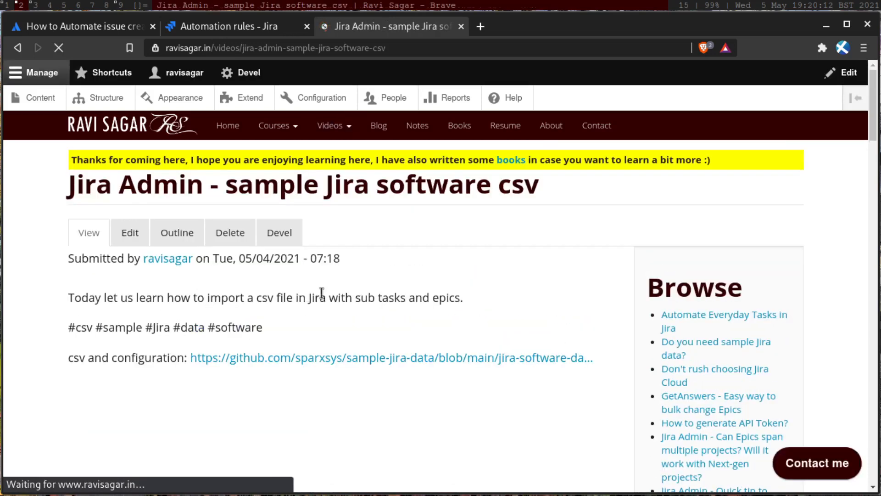
pyautogui.scroll(-3)
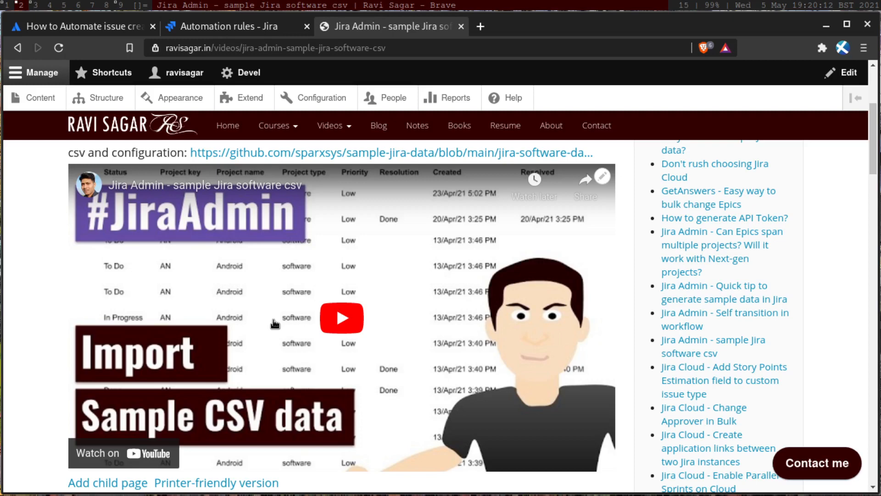
# Step: Bring back the 'How to Automate issue creation' question and view the top of the post
pyautogui.click(79, 26)
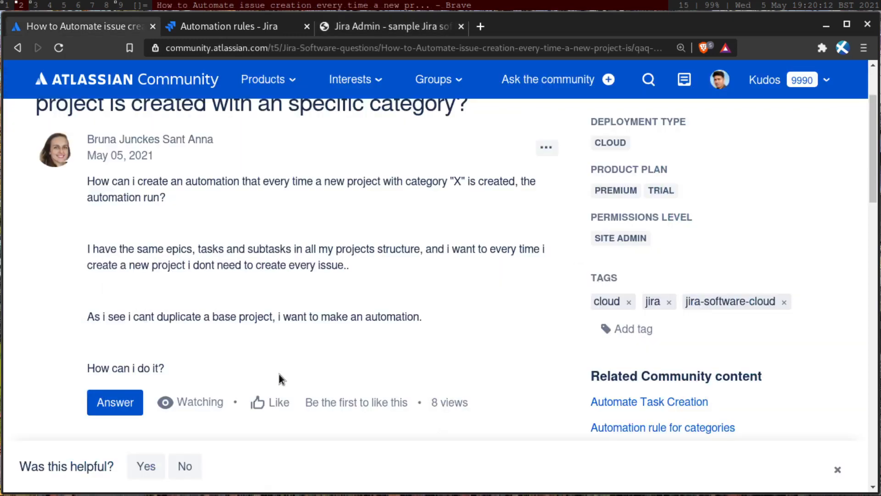
pyautogui.moveTo(287, 377)
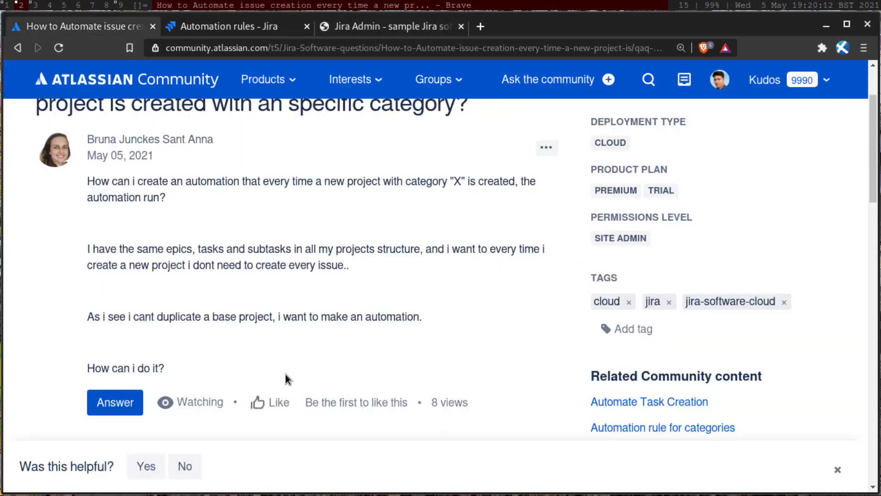
pyautogui.moveTo(286, 368)
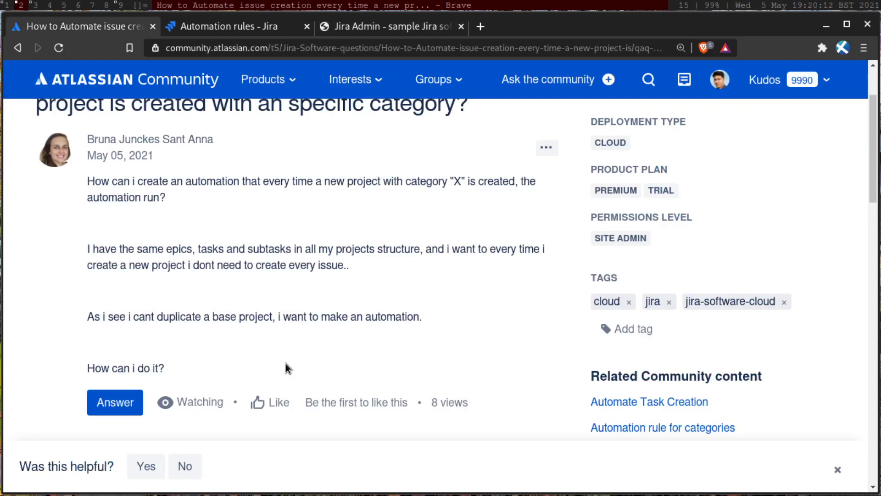
pyautogui.moveTo(312, 331)
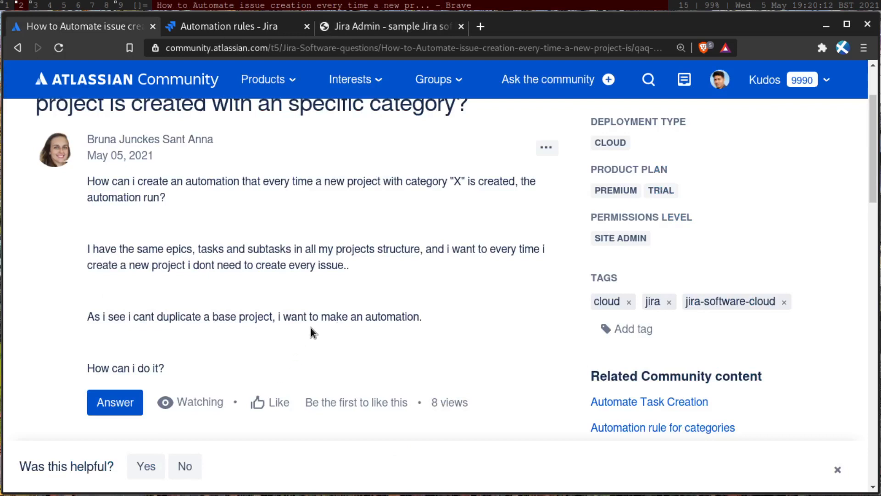
pyautogui.moveTo(364, 317)
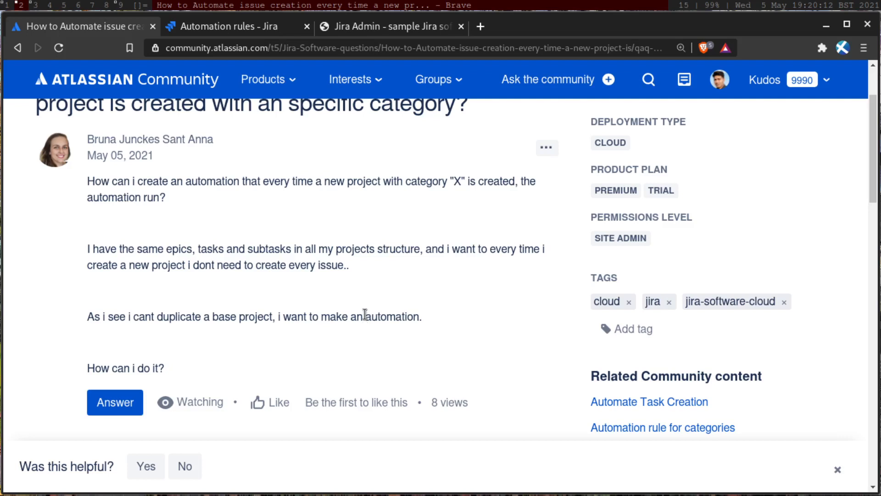
pyautogui.scroll(3)
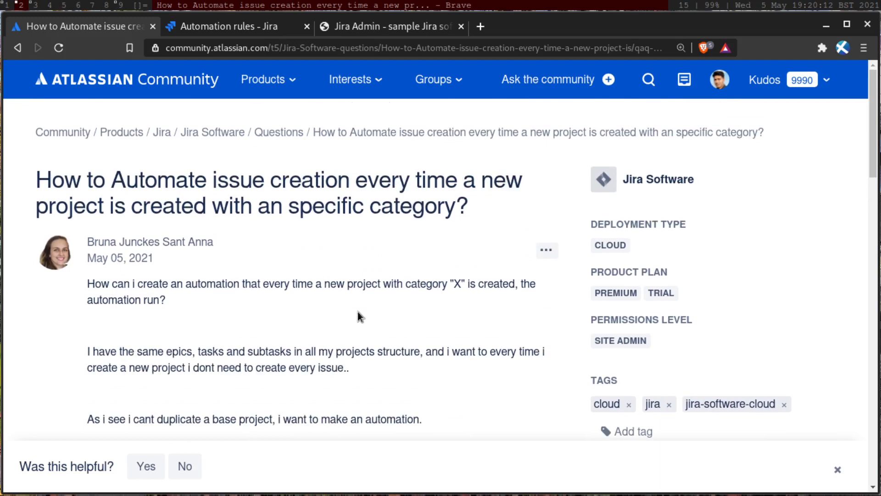
pyautogui.moveTo(336, 305)
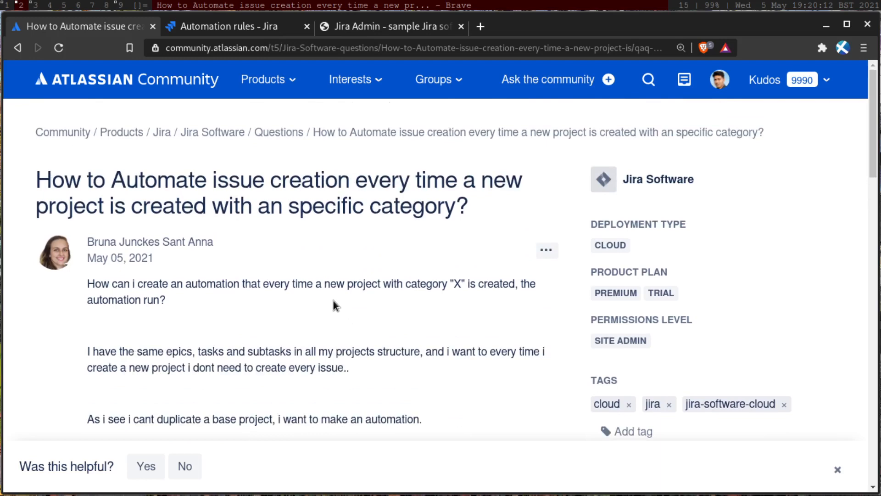
pyautogui.moveTo(160, 198)
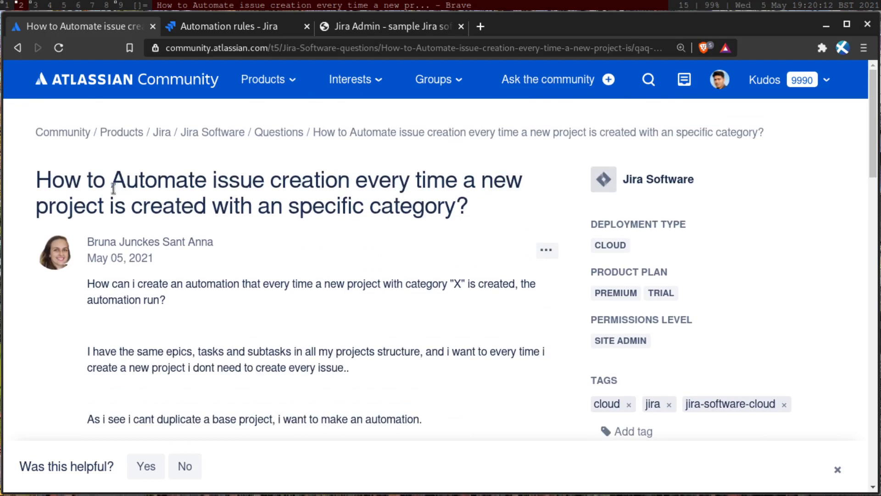
pyautogui.moveTo(613, 246)
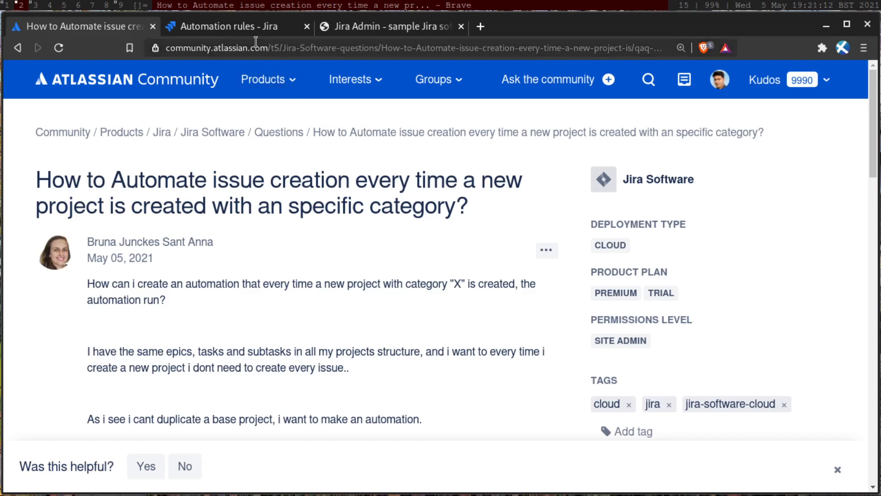
pyautogui.click(231, 27)
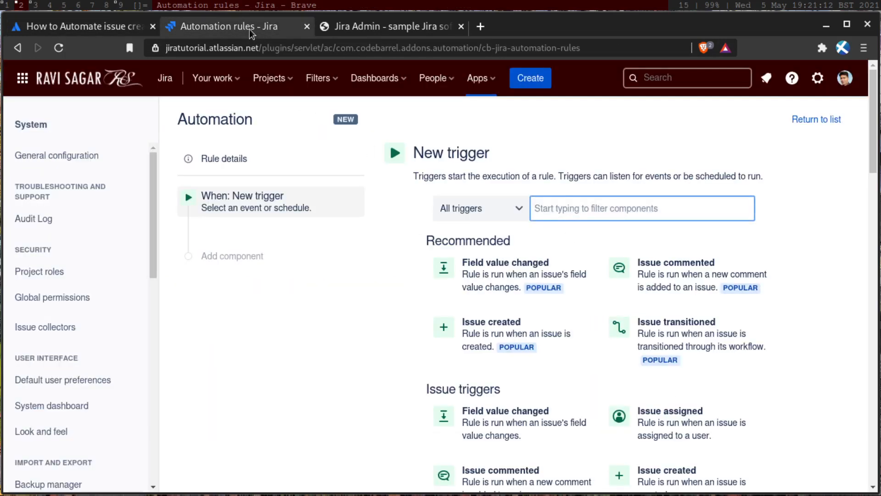
pyautogui.moveTo(402, 202)
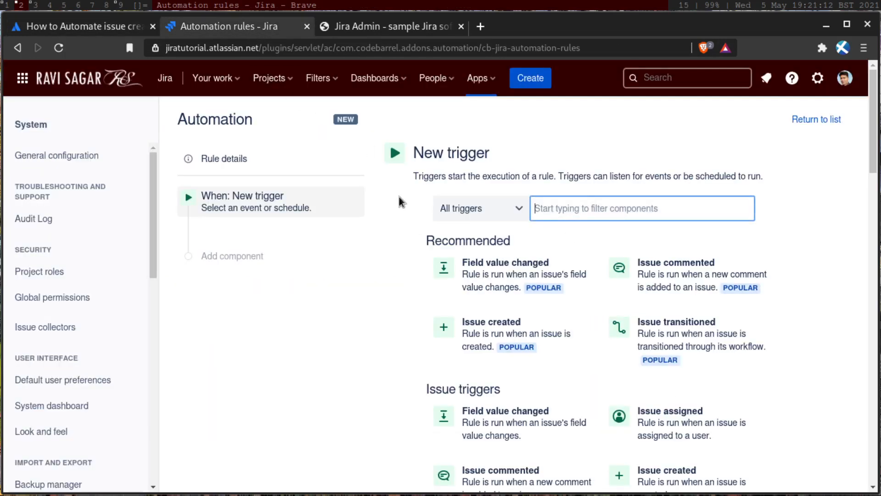
pyautogui.moveTo(318, 242)
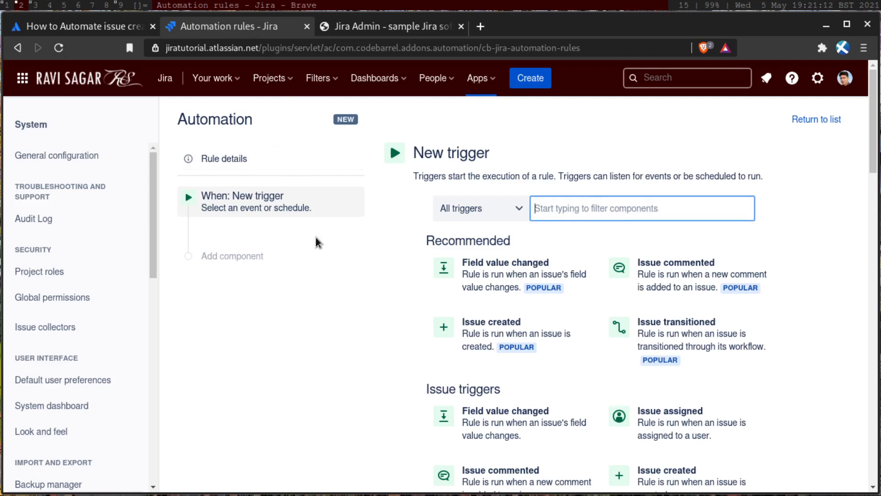
pyautogui.moveTo(289, 445)
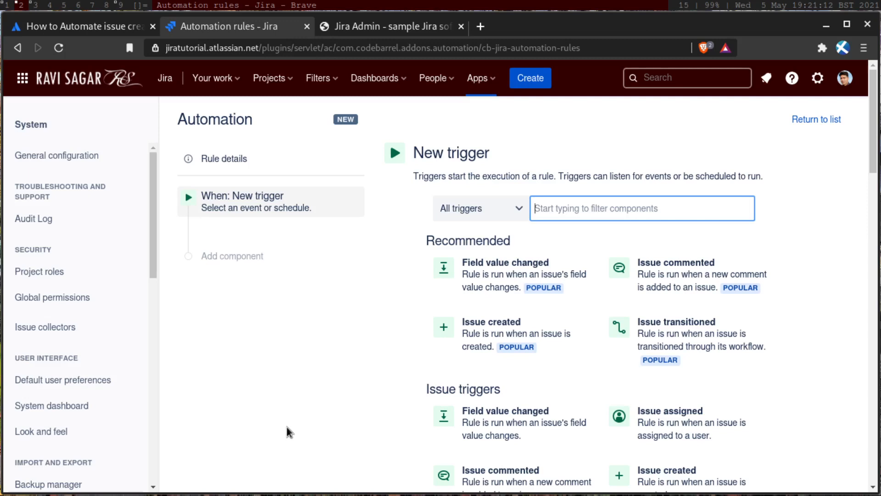
pyautogui.moveTo(658, 196)
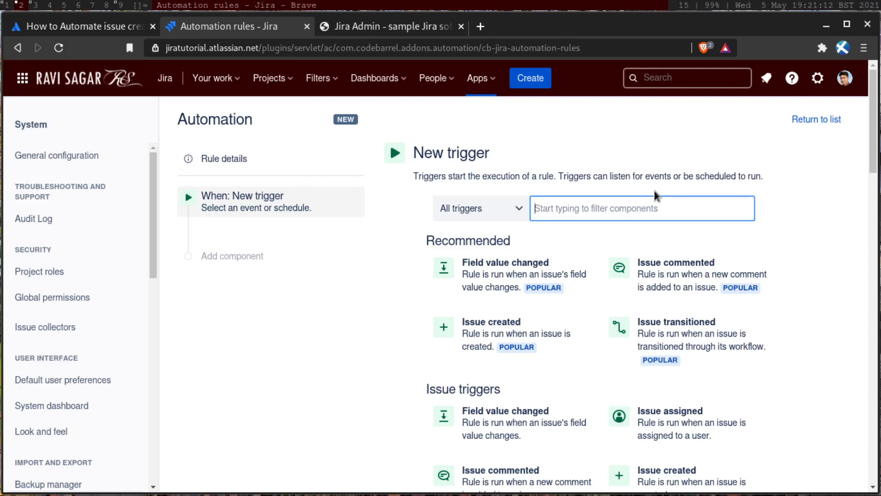
pyautogui.moveTo(595, 213)
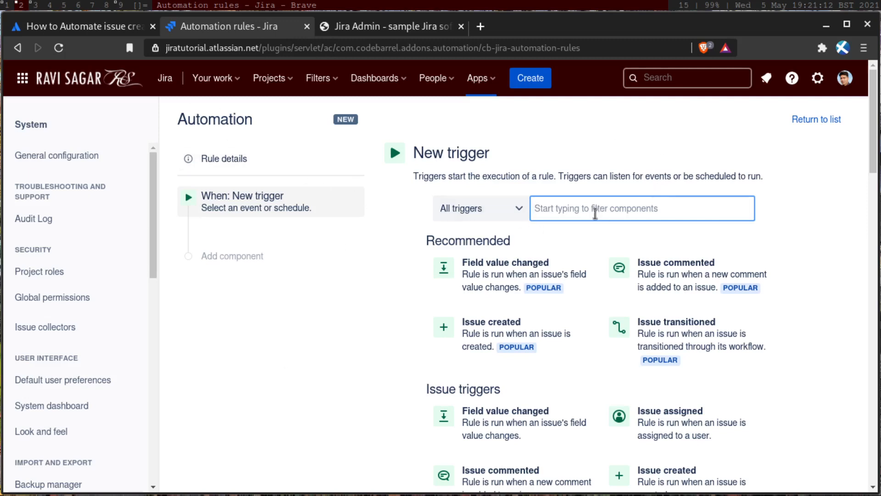
pyautogui.click(79, 26)
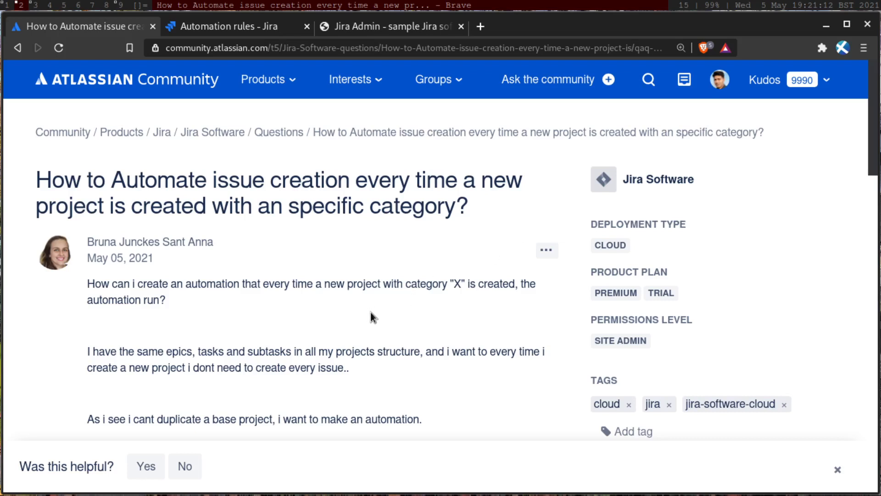